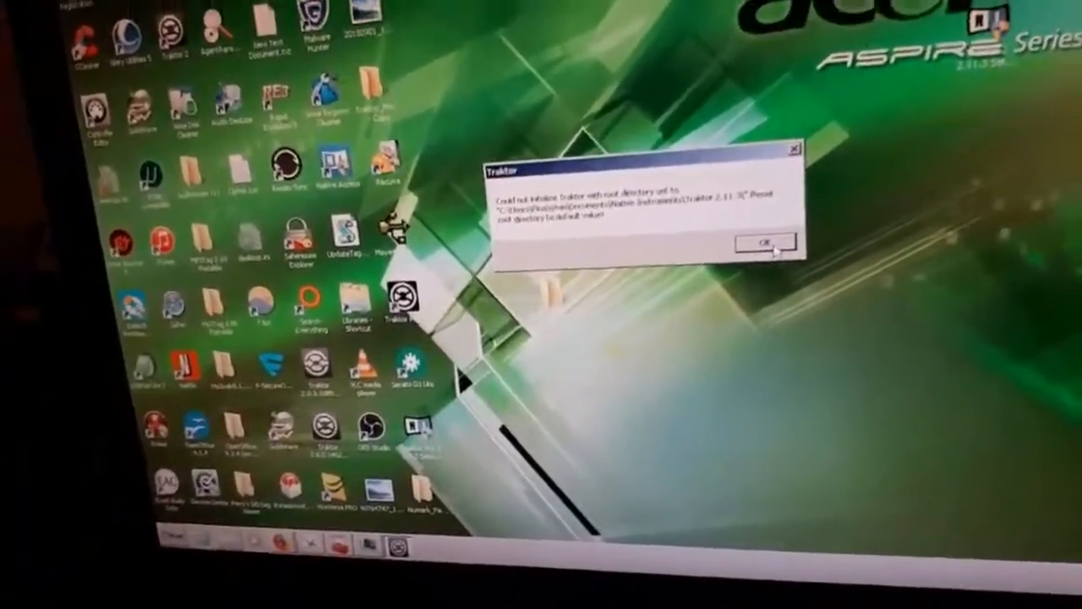
Step: Dismiss the Traktor root-directory error and view Task Manager's list of running applications
{"action": "left_click", "coordinate": [765, 243]}
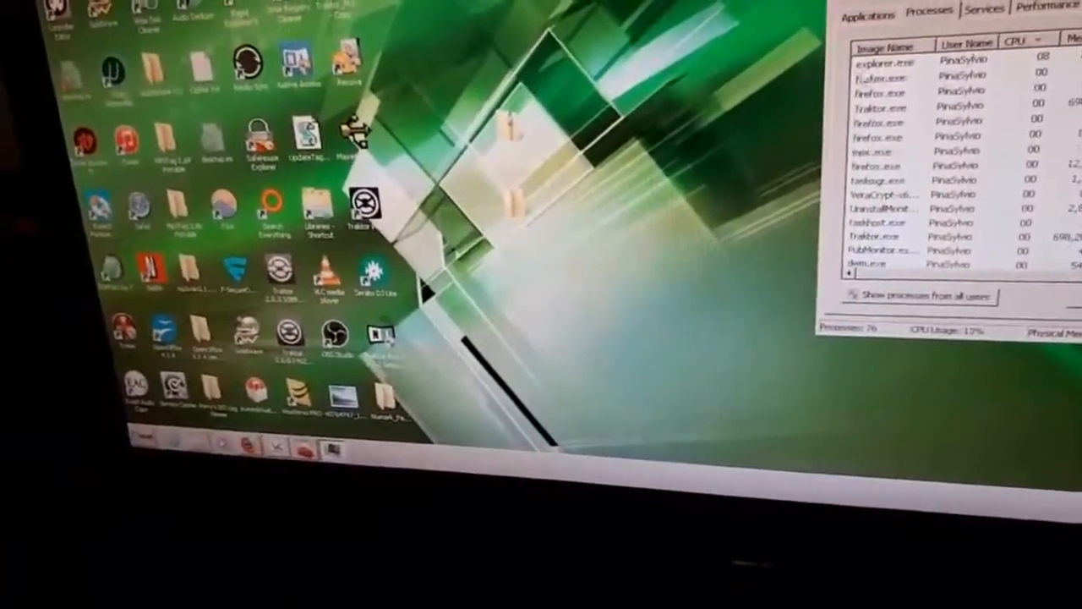
{"action": "left_click", "coordinate": [805, 84]}
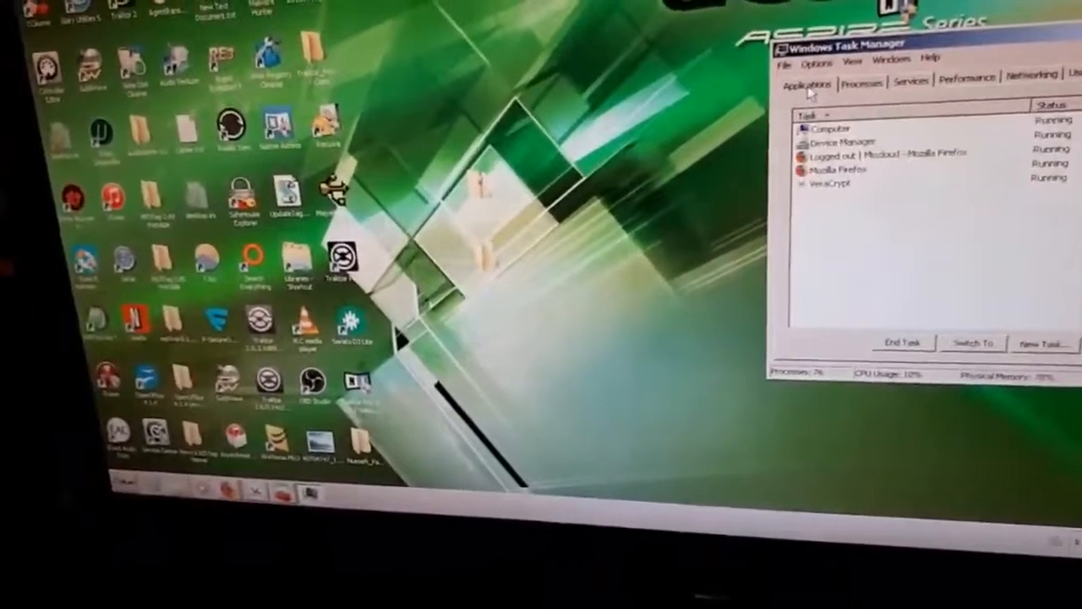